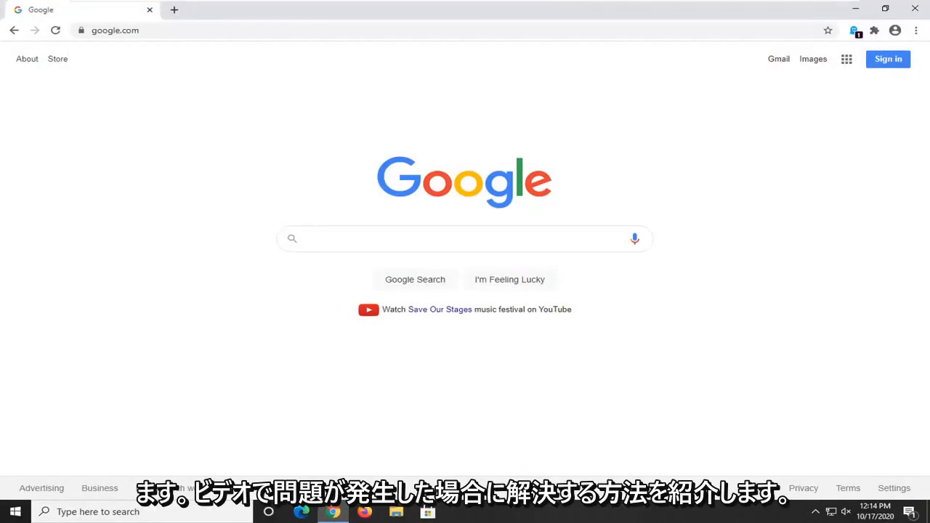
Pause the Ghostery ad blocker from its toolbar popup so it stops filtering this site.
{"action": "left_click", "coordinate": [465, 238]}
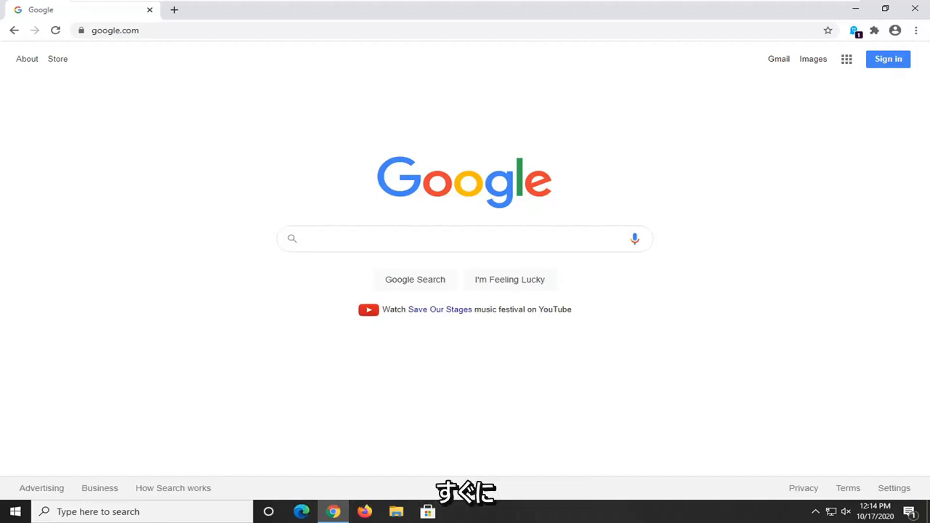
{"action": "left_click", "coordinate": [465, 238]}
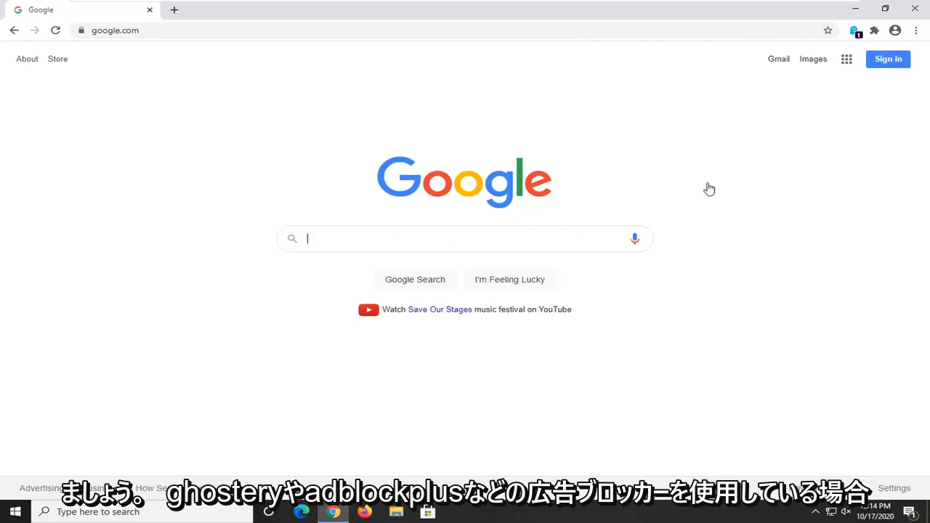
{"action": "mouse_move", "coordinate": [747, 121]}
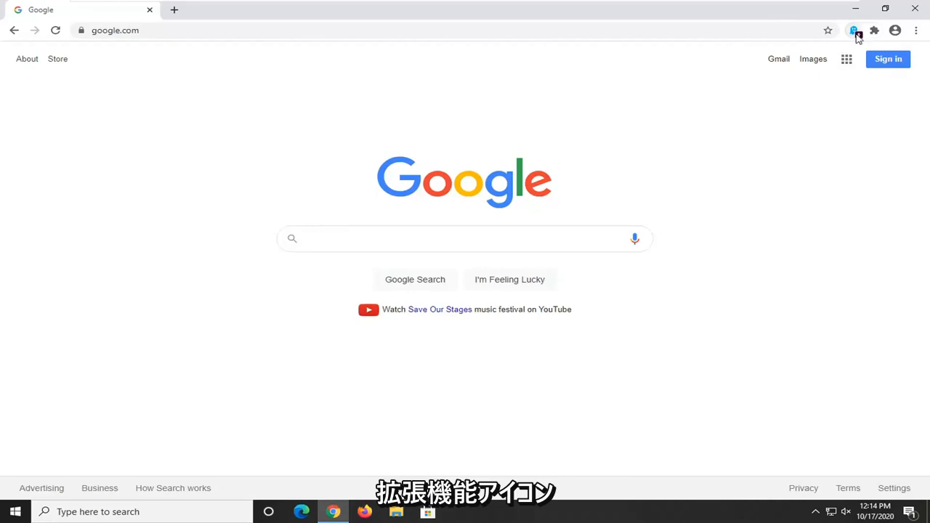
{"action": "left_click", "coordinate": [854, 29]}
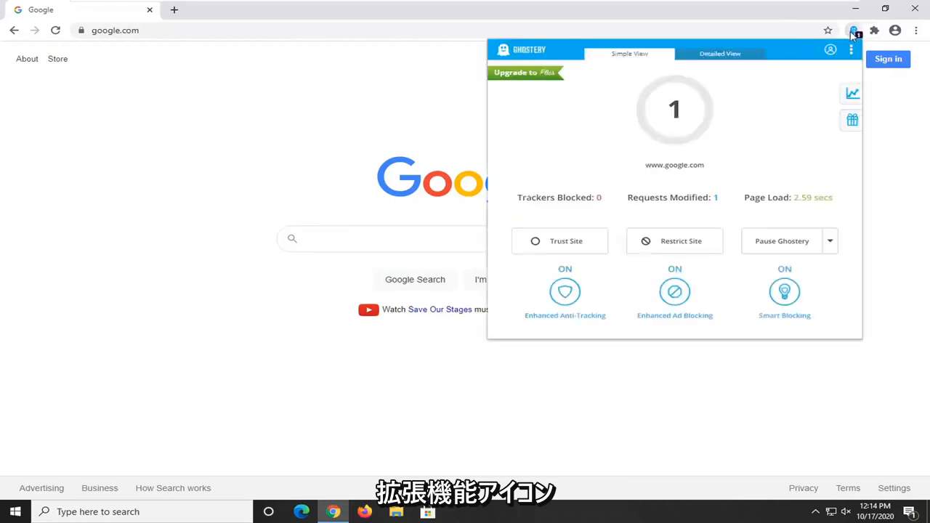
{"action": "mouse_move", "coordinate": [781, 241]}
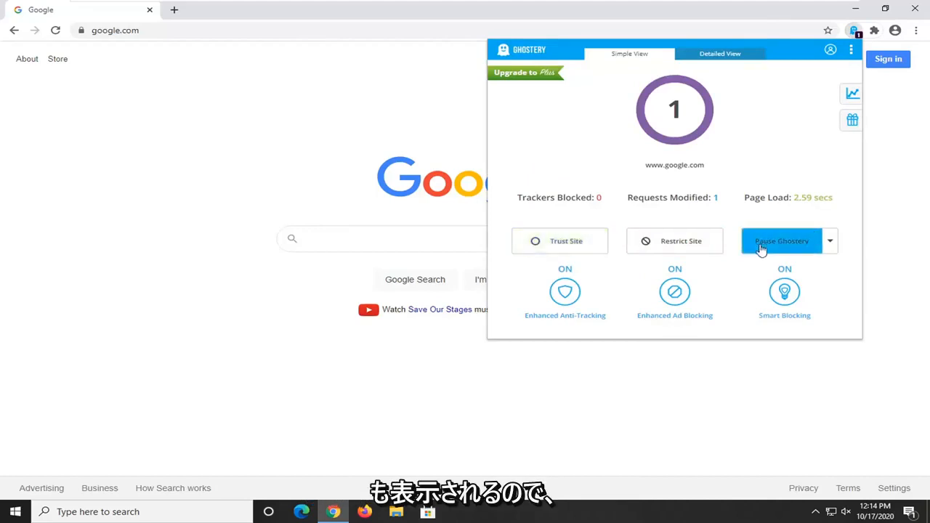
{"action": "left_click", "coordinate": [781, 241]}
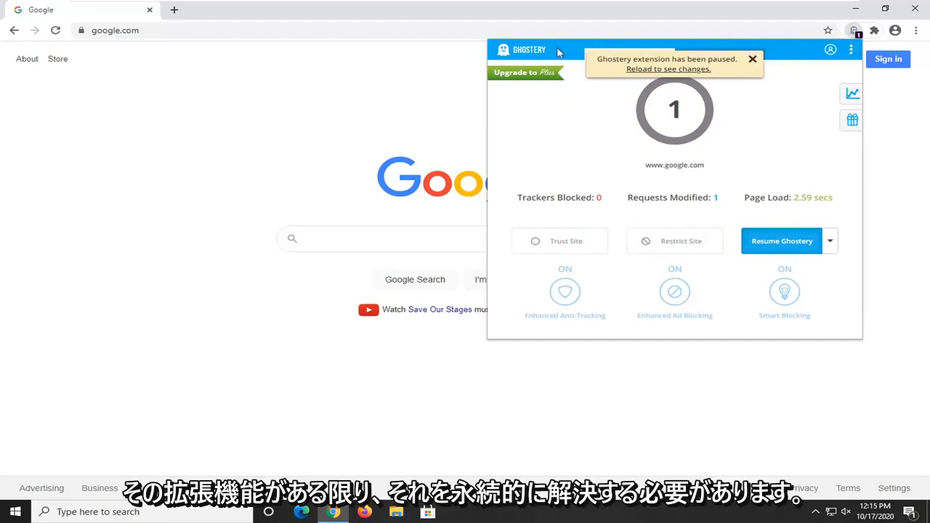
{"action": "mouse_move", "coordinate": [282, 148]}
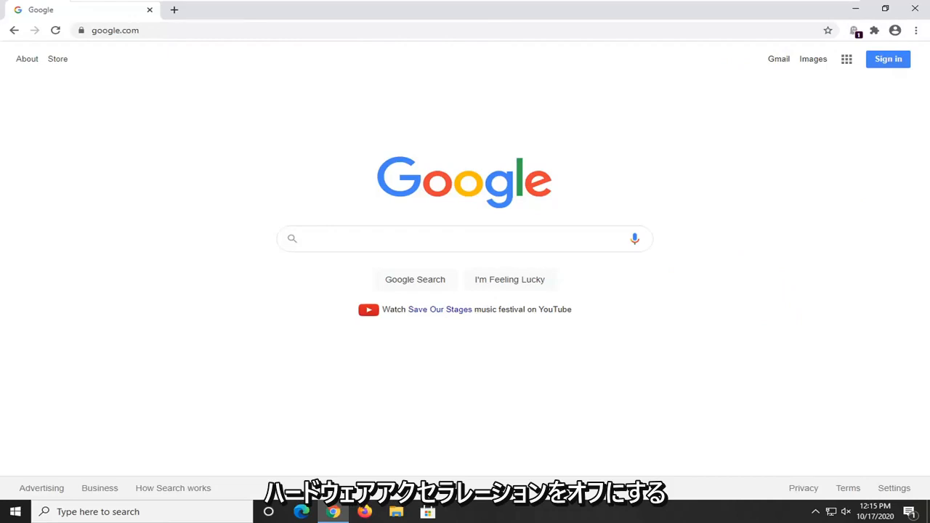
In Chrome Settings > Advanced > System, switch off 'Use hardware acceleration when available'.
{"action": "left_click", "coordinate": [915, 30]}
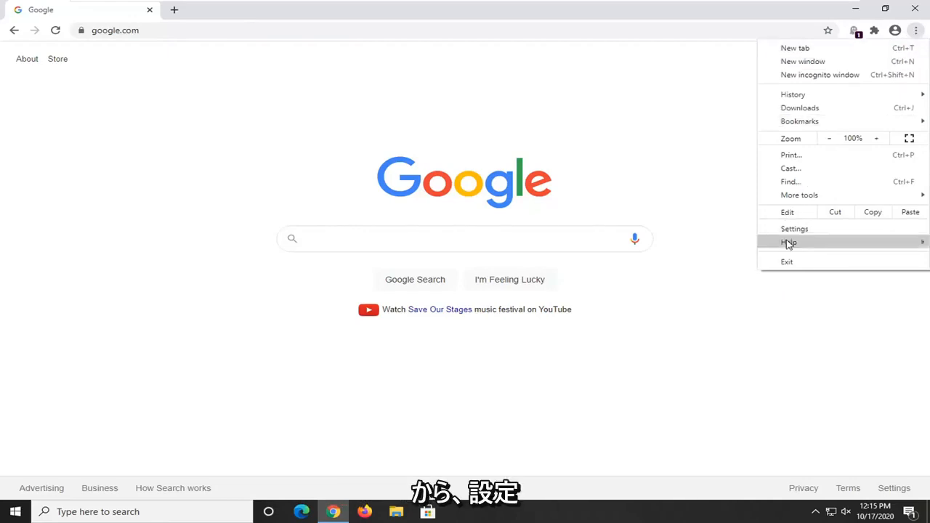
{"action": "left_click", "coordinate": [793, 228]}
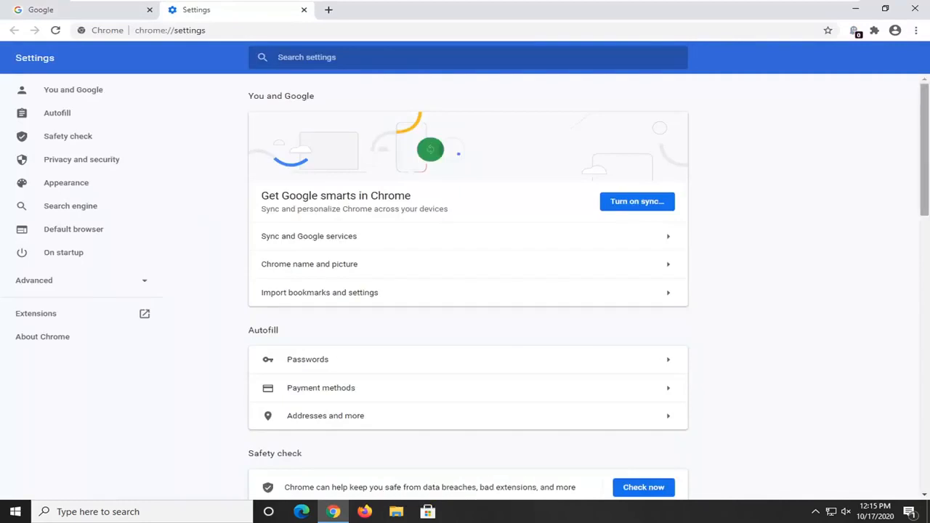
{"action": "left_click", "coordinate": [33, 279]}
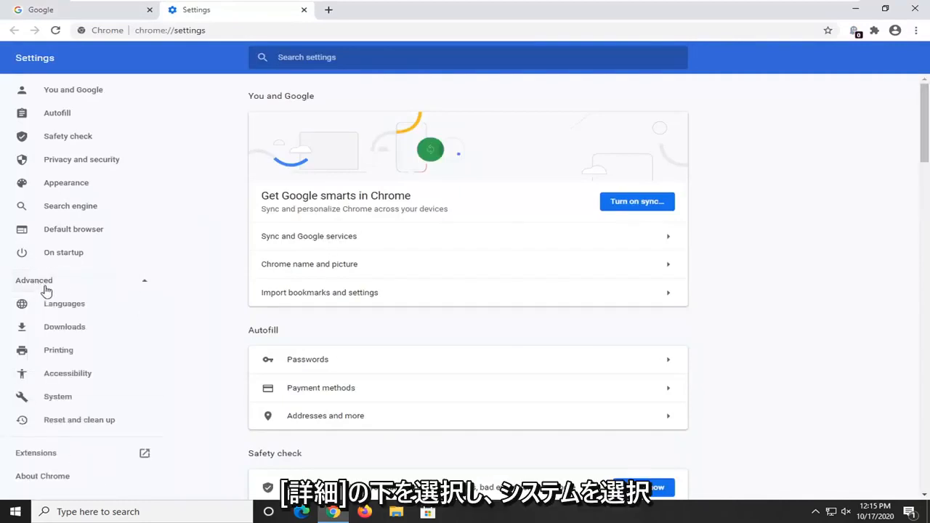
{"action": "left_click", "coordinate": [59, 396]}
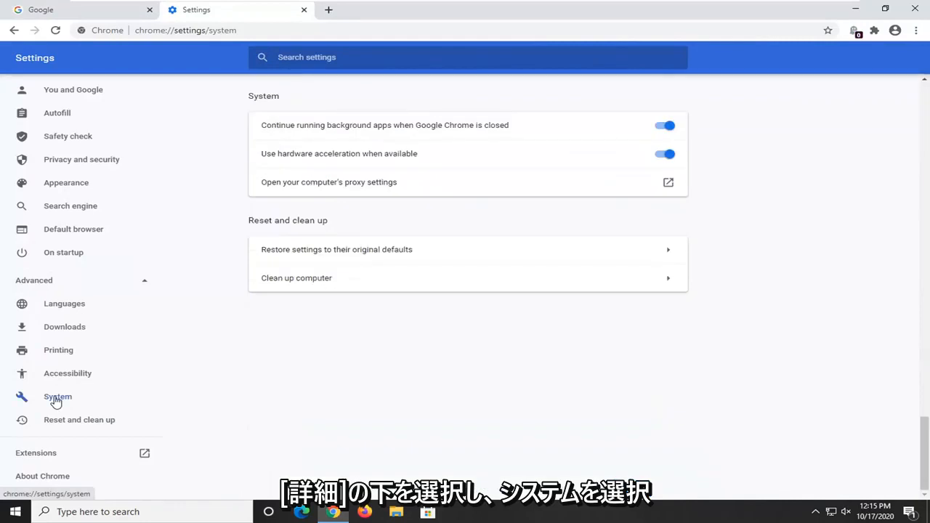
{"action": "mouse_move", "coordinate": [375, 159]}
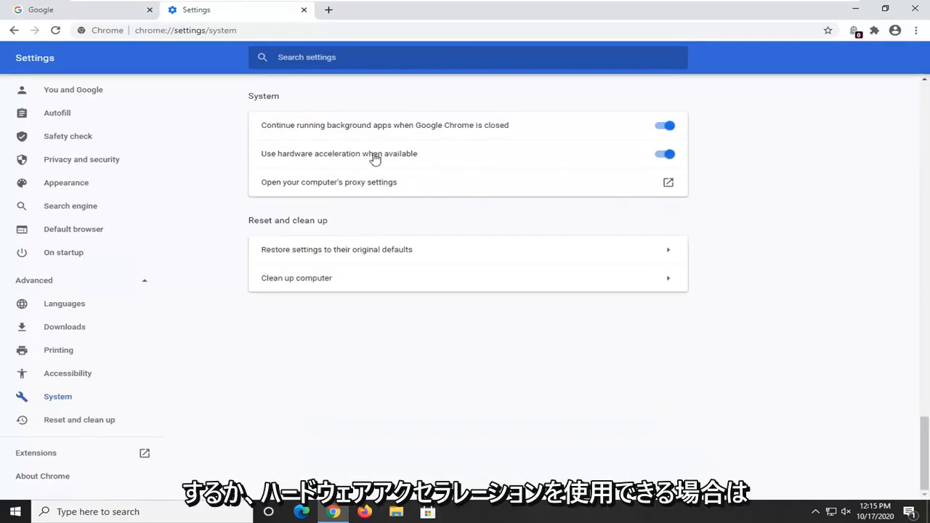
{"action": "left_click", "coordinate": [662, 154]}
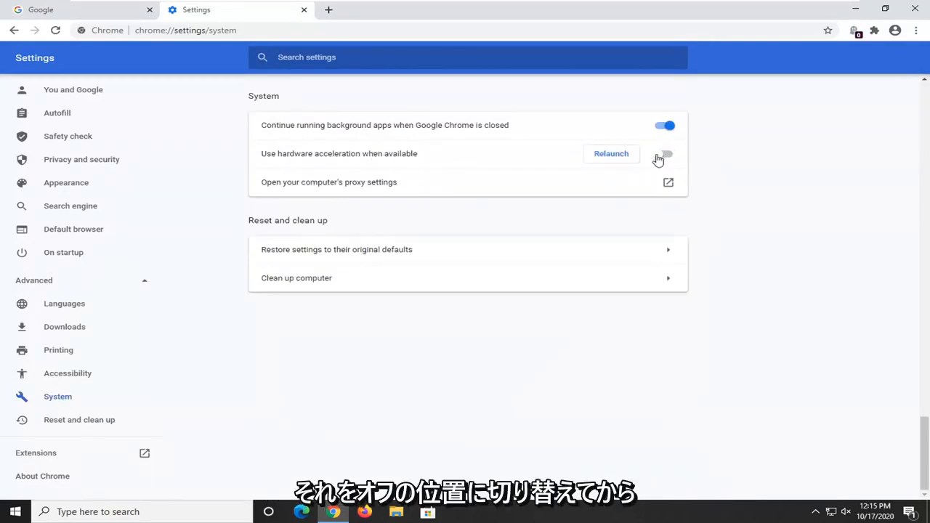